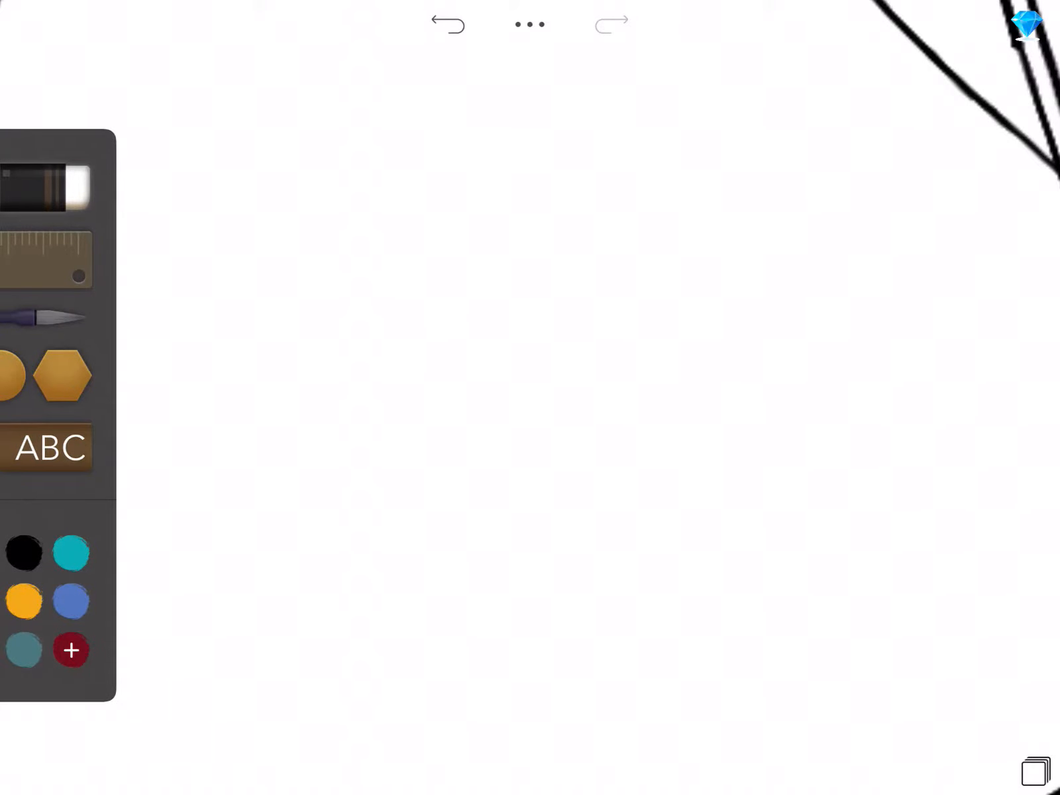
Choose the dark red swatch as the current drawing colour.
click(72, 649)
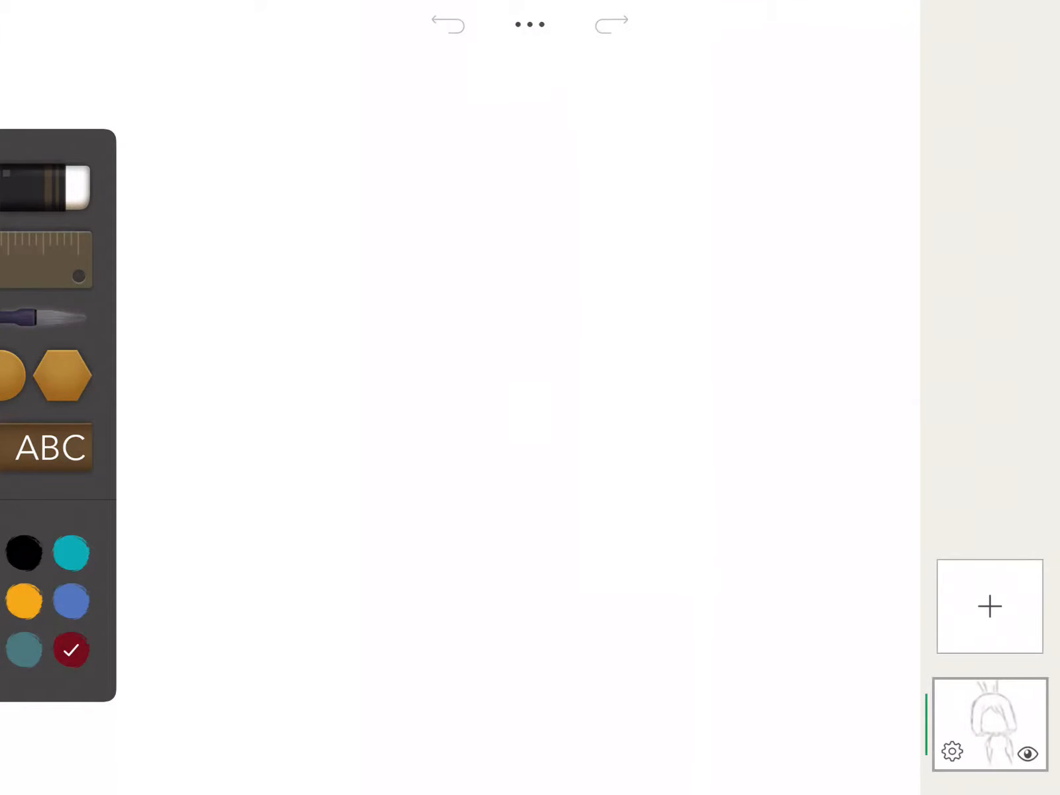
With the fine brush, draw the curved top of the head and a stroke down its left side.
click(37, 318)
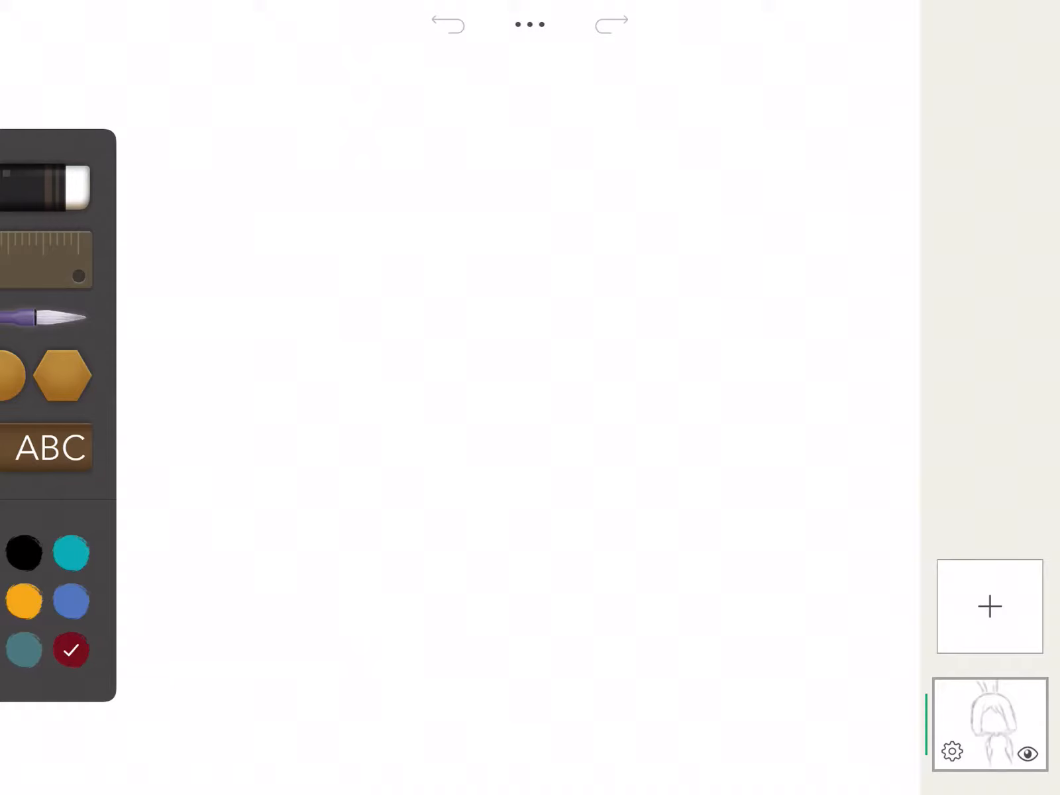
drag(277, 440, 754, 467)
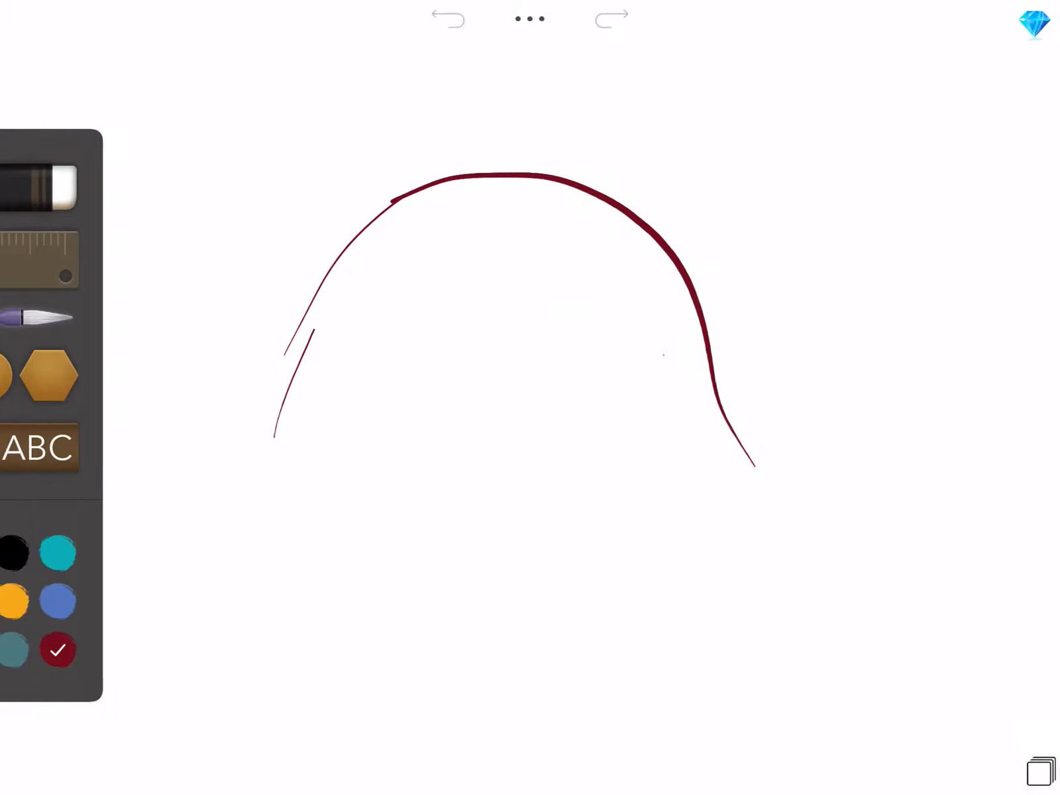
drag(312, 335, 318, 552)
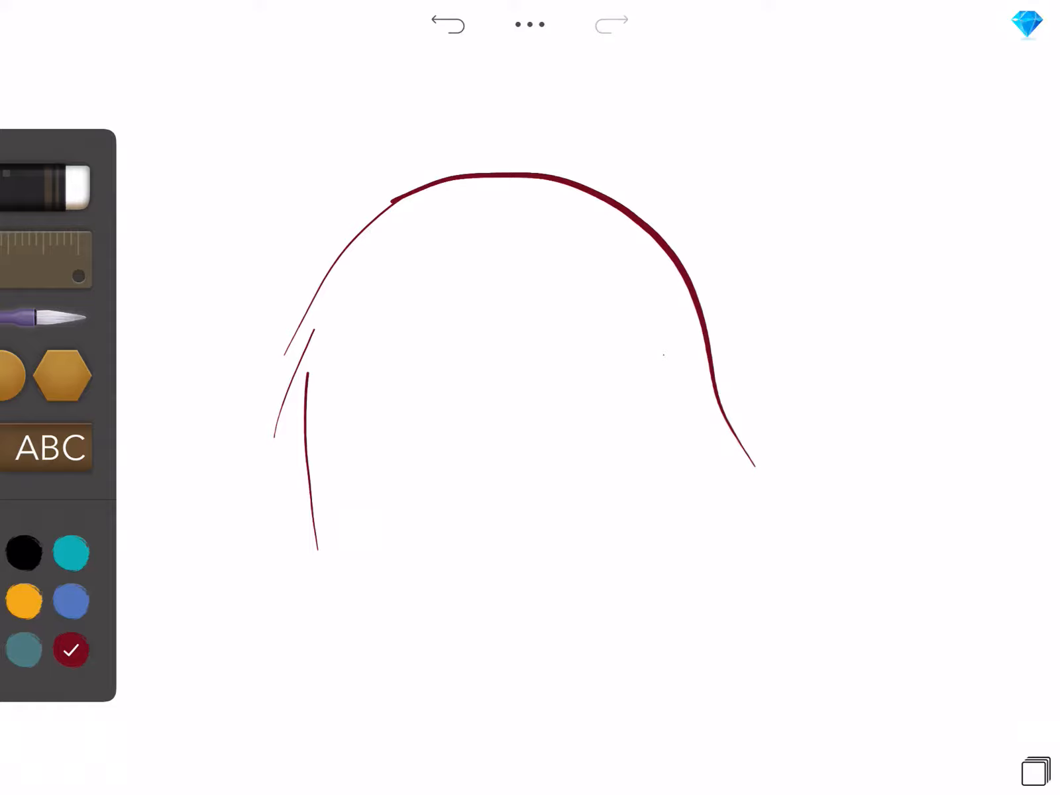